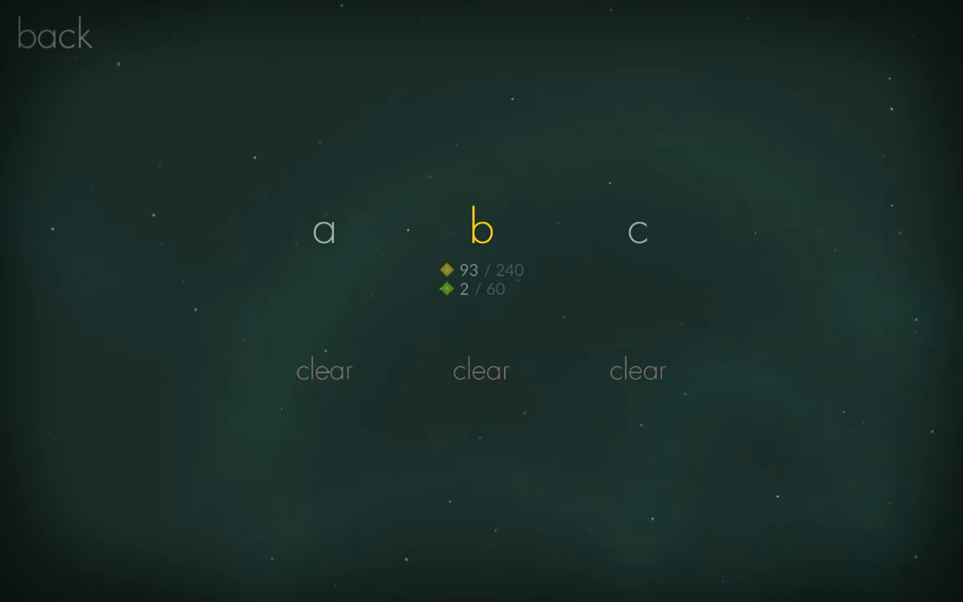
pyautogui.click(481, 227)
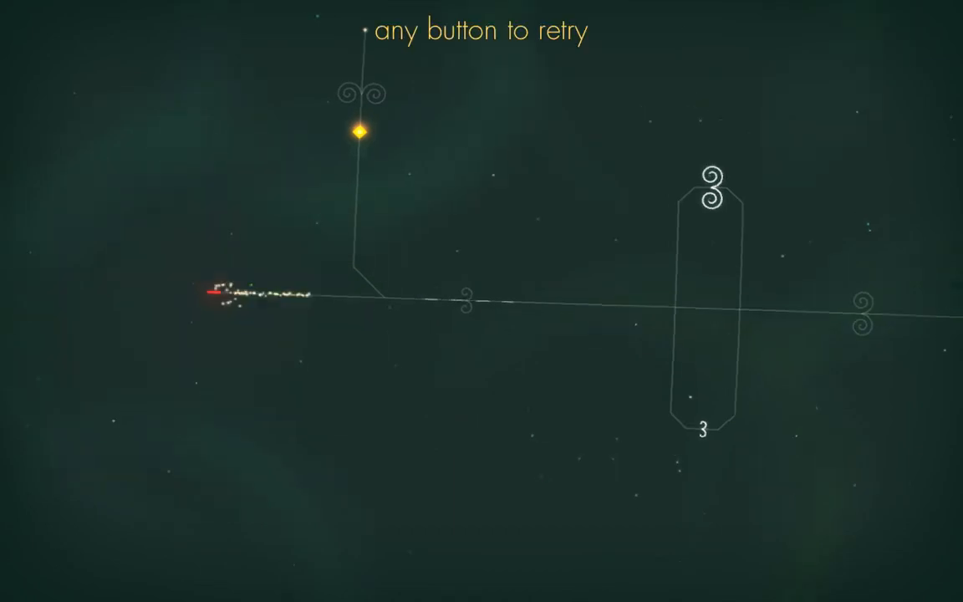
pyautogui.press('space')
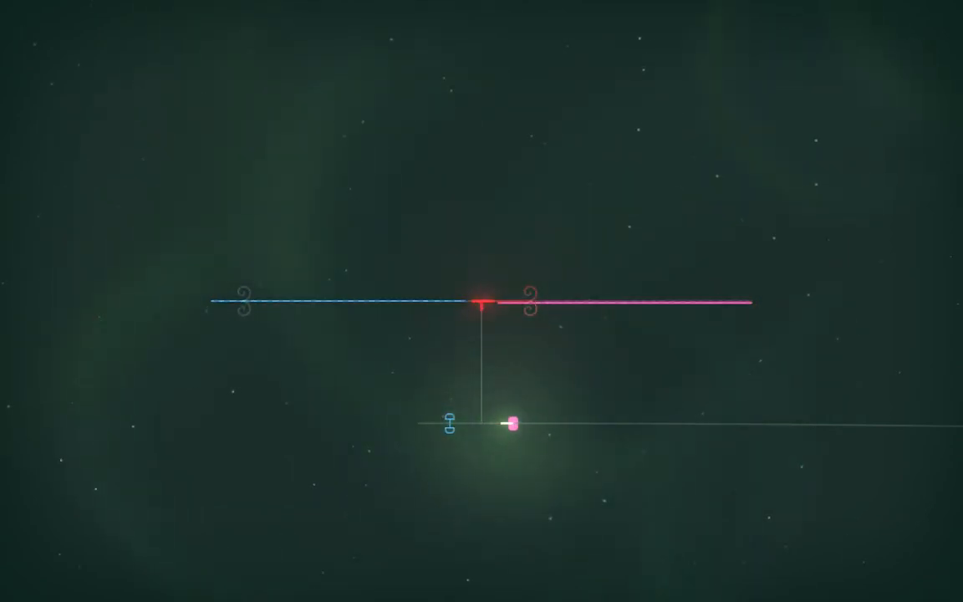
pyautogui.moveTo(511, 425); pyautogui.dragTo(622, 425)
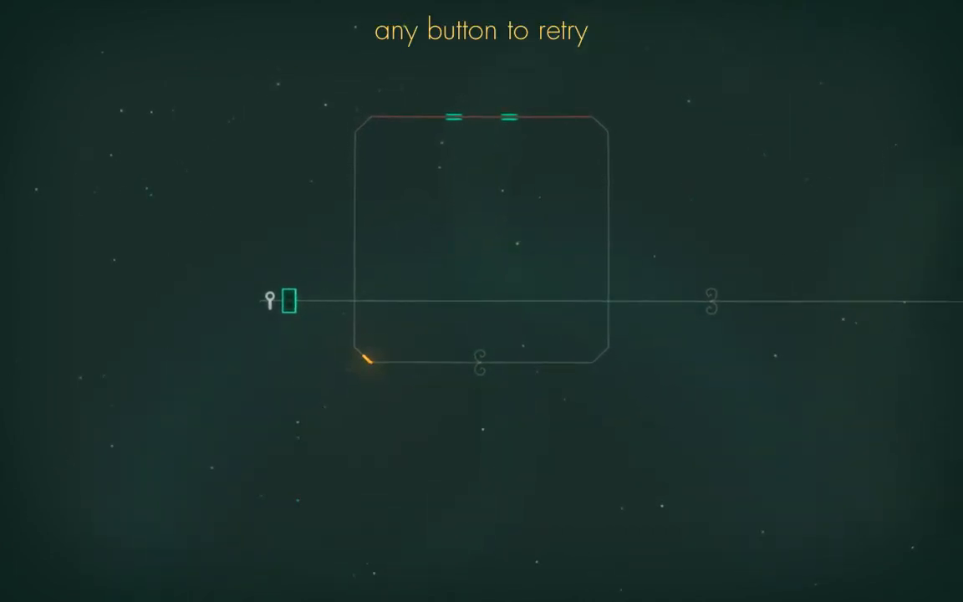
pyautogui.press('space')
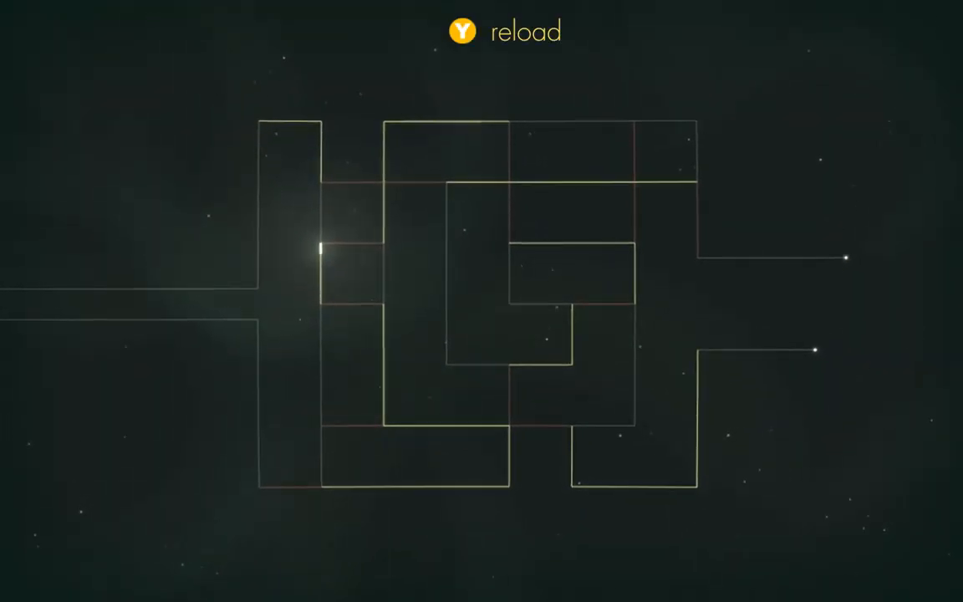
pyautogui.press('y')
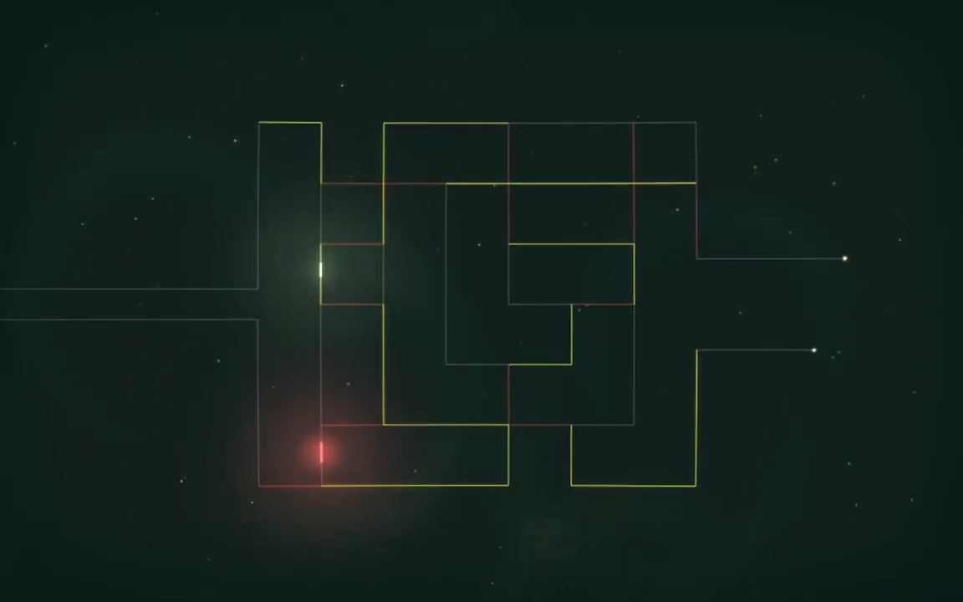